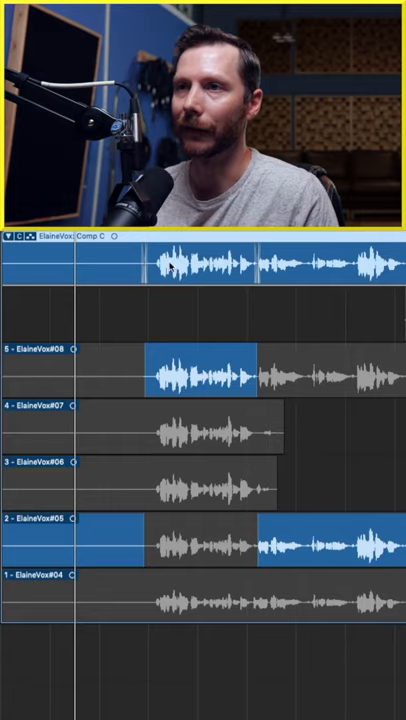
mouse_move(144, 375)
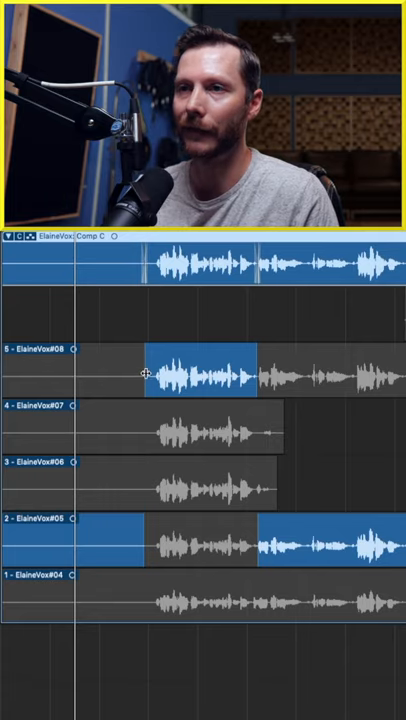